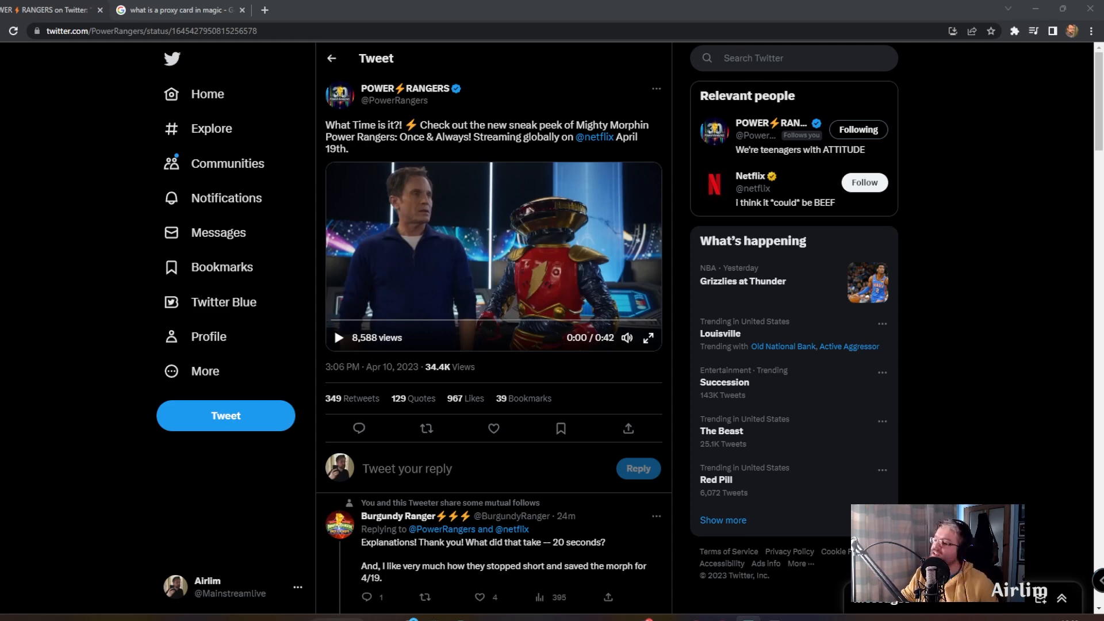
# Step: Start the Once & Always sneak-peek clip and pause it a few seconds in to comment
pyautogui.click(493, 428)
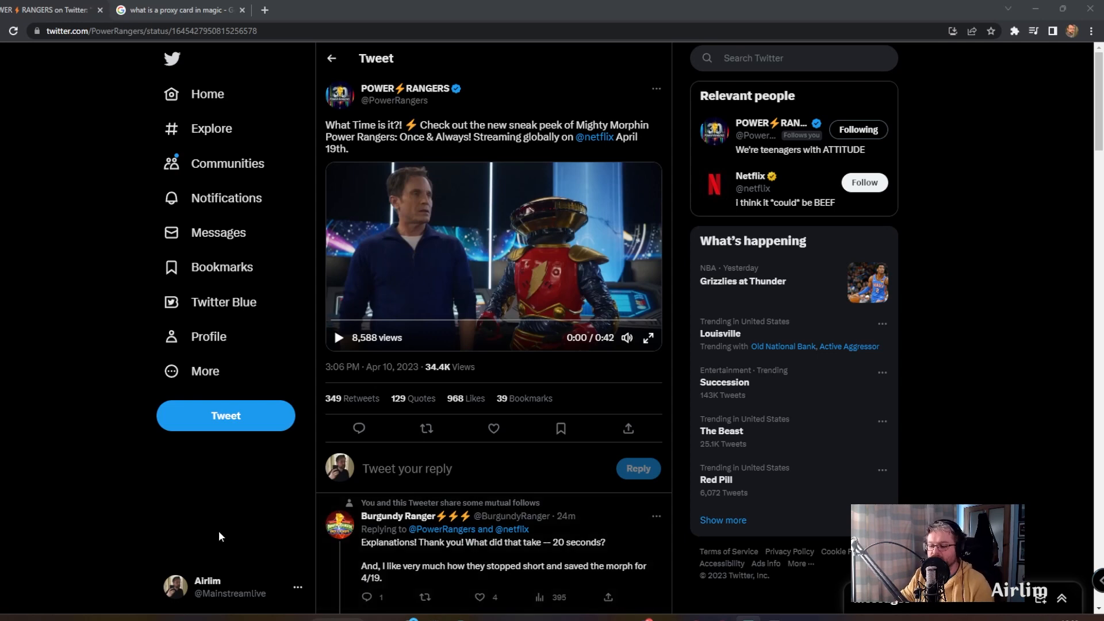
pyautogui.moveTo(165, 533)
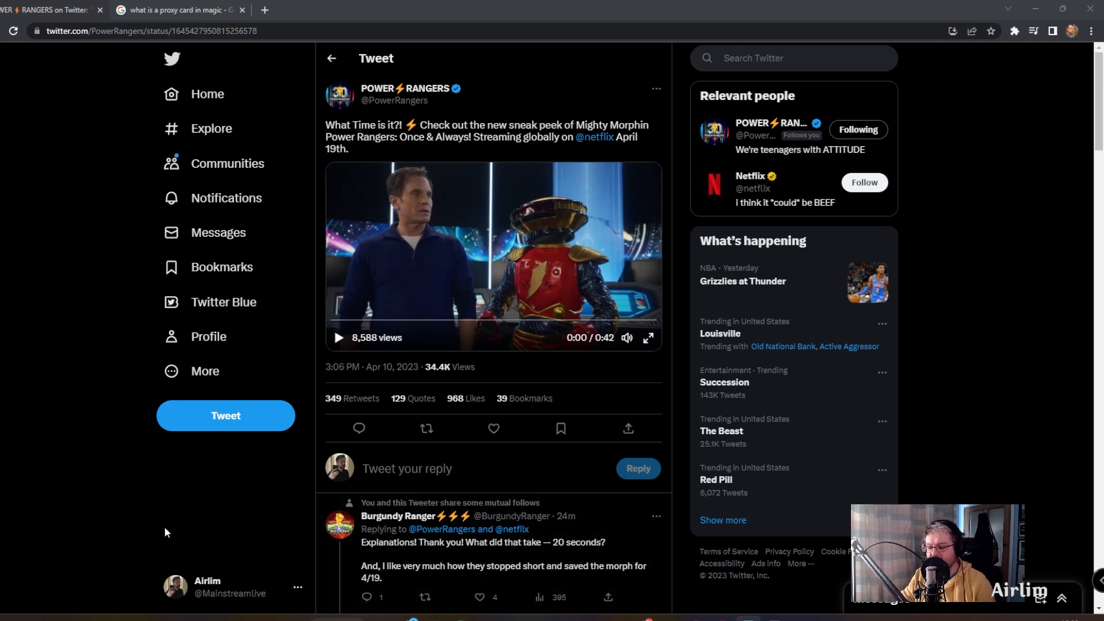
pyautogui.moveTo(179, 570)
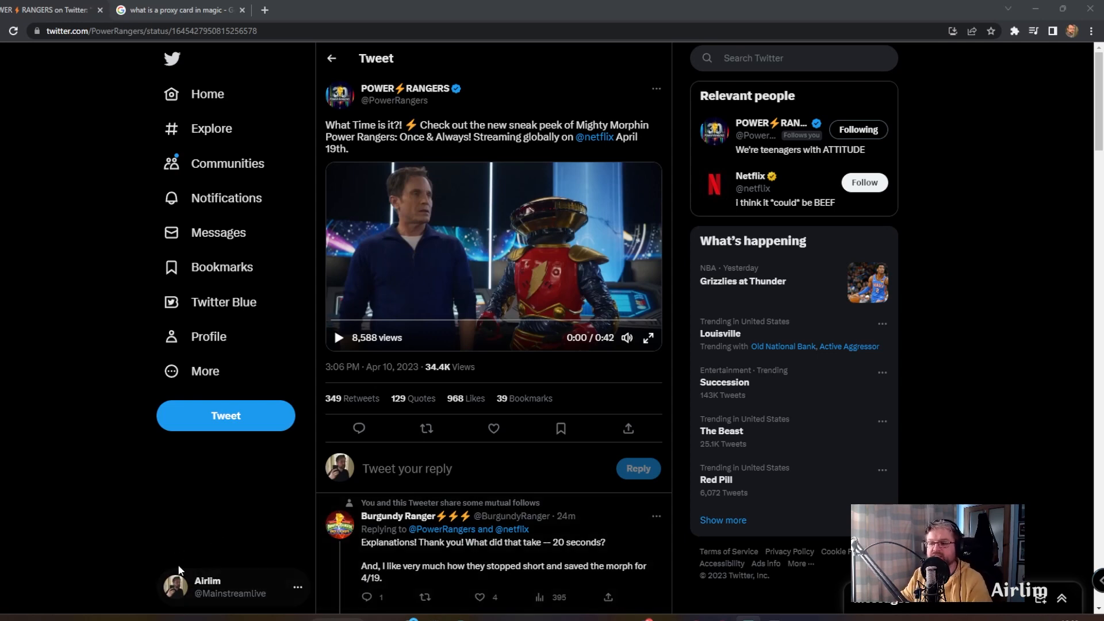
pyautogui.click(493, 428)
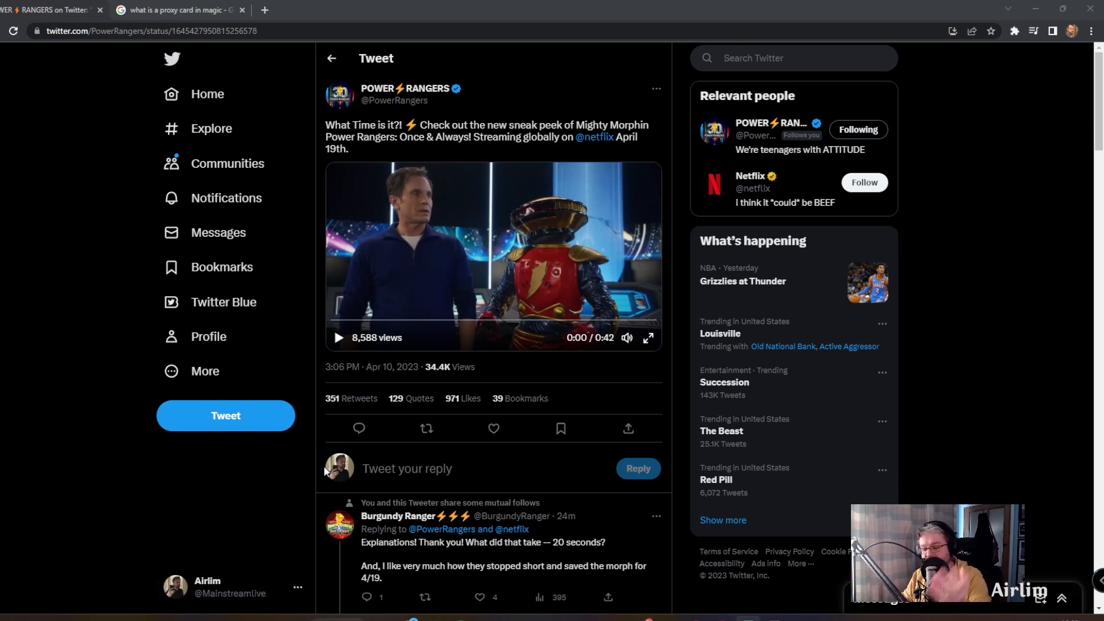
pyautogui.moveTo(347, 359)
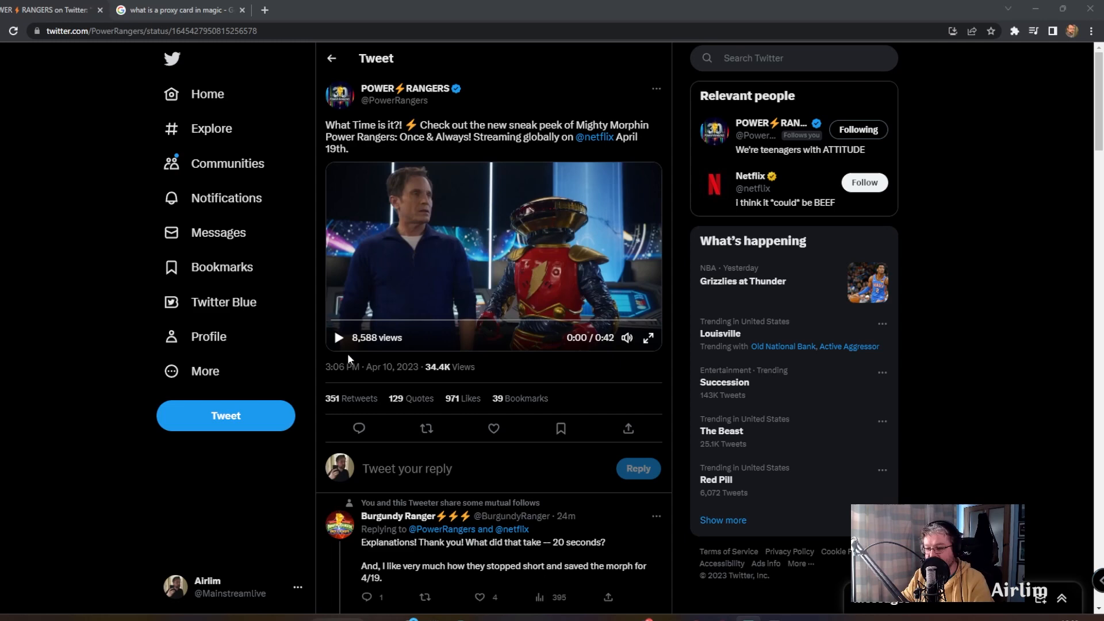
pyautogui.click(337, 339)
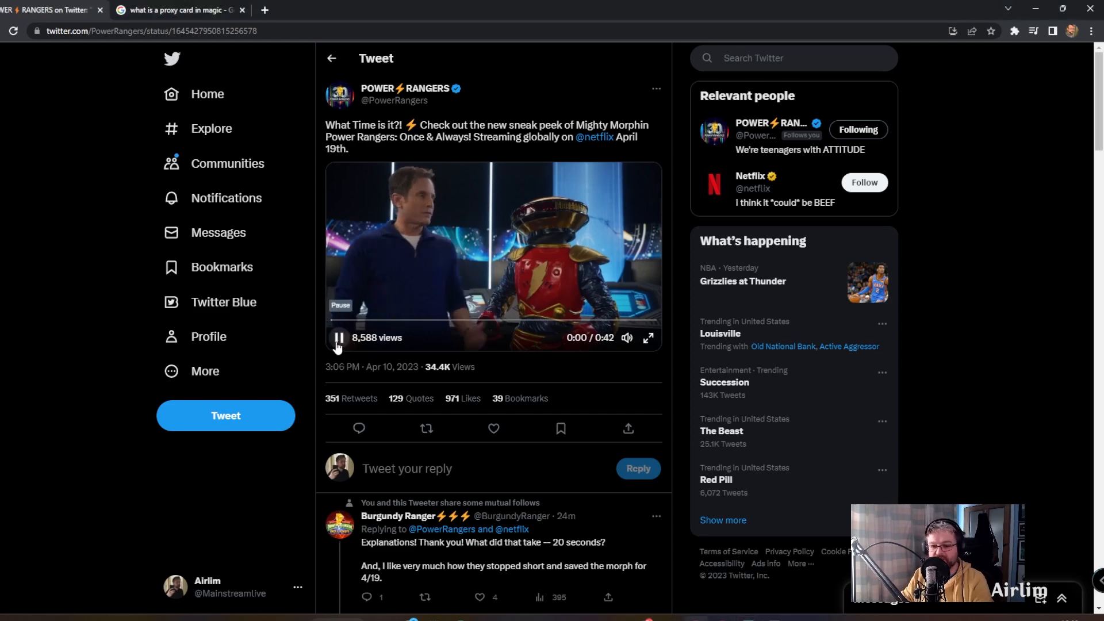
pyautogui.click(338, 338)
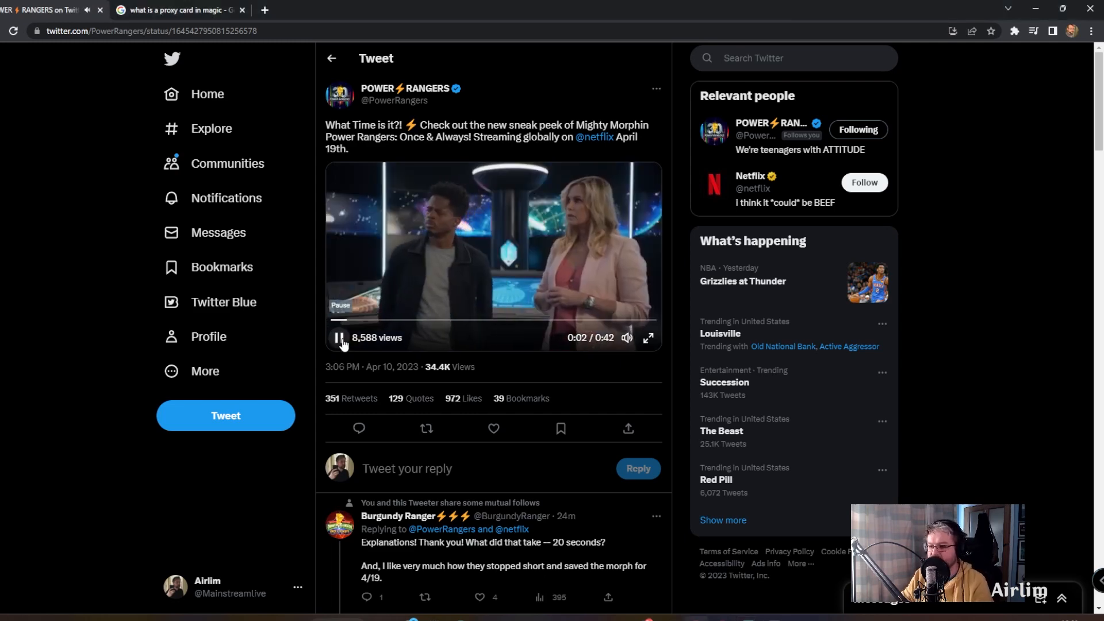
pyautogui.click(337, 337)
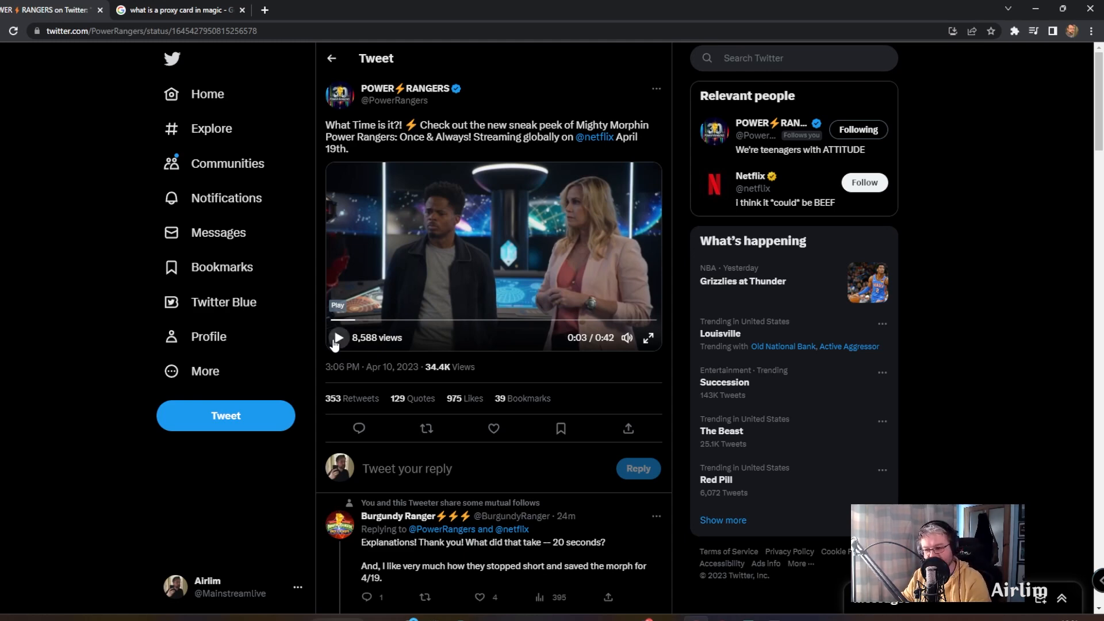
# Step: Resume the clip and let it run to the title card, pausing near 0:35
pyautogui.click(336, 337)
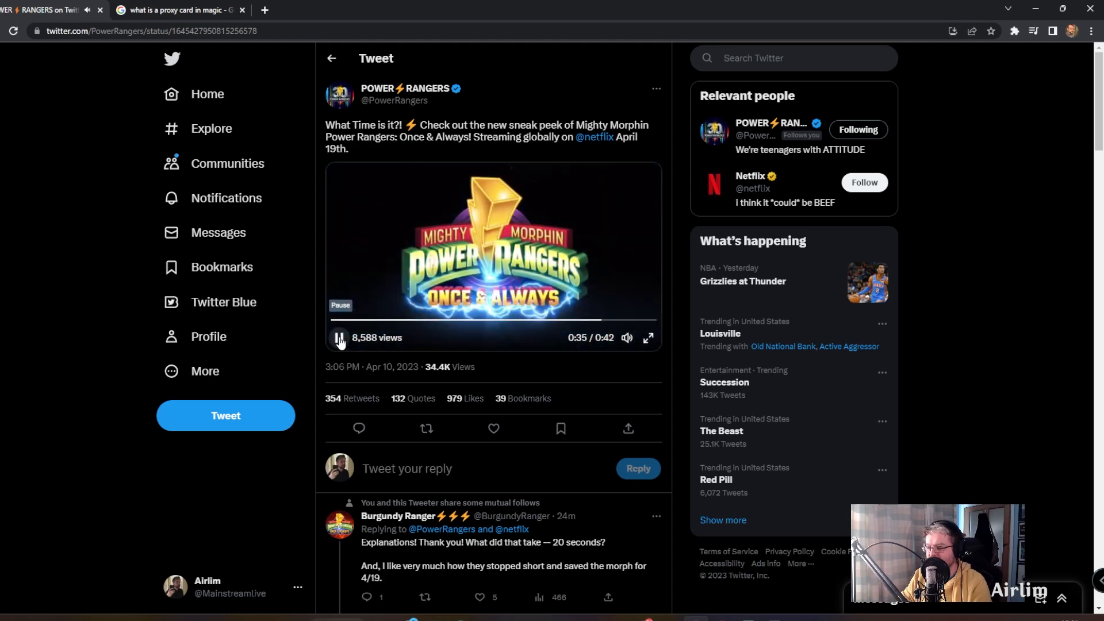
pyautogui.click(339, 338)
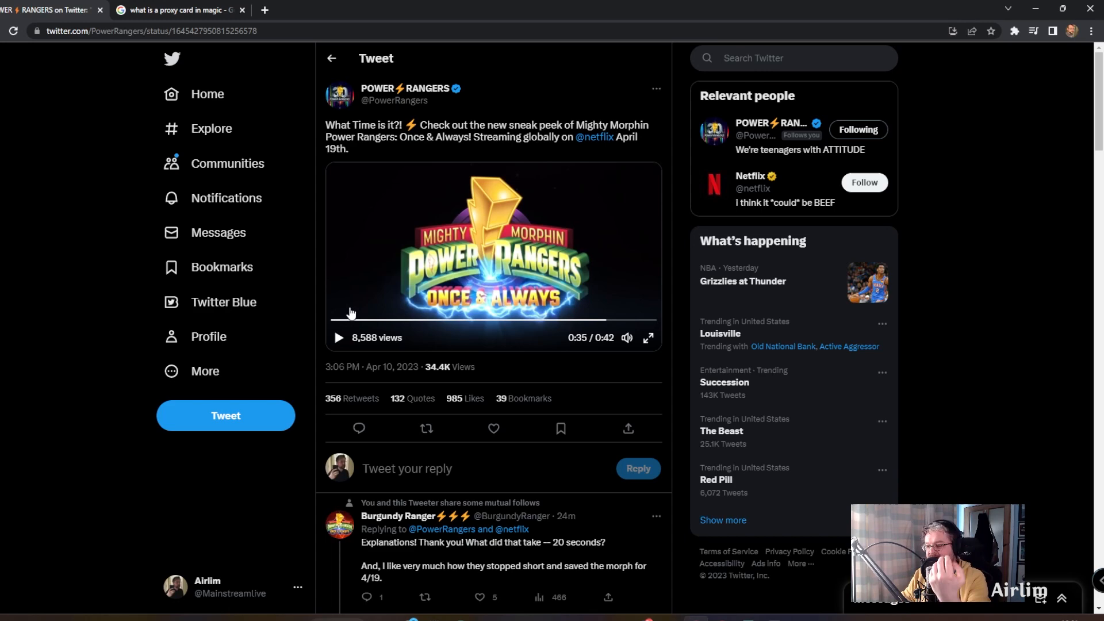
pyautogui.moveTo(349, 321)
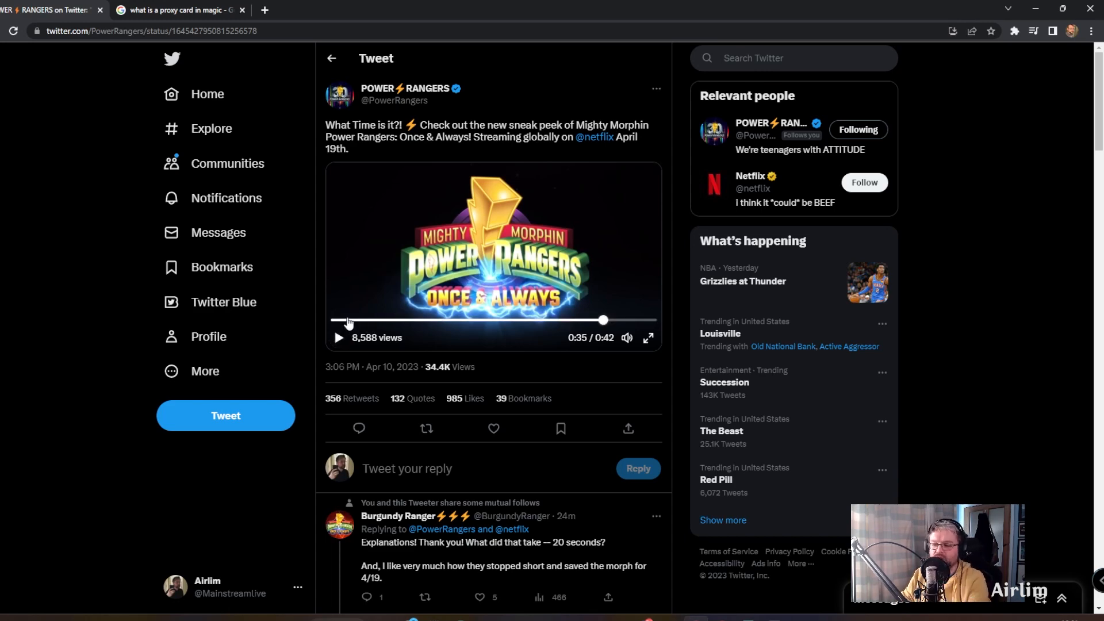
pyautogui.moveTo(640, 322)
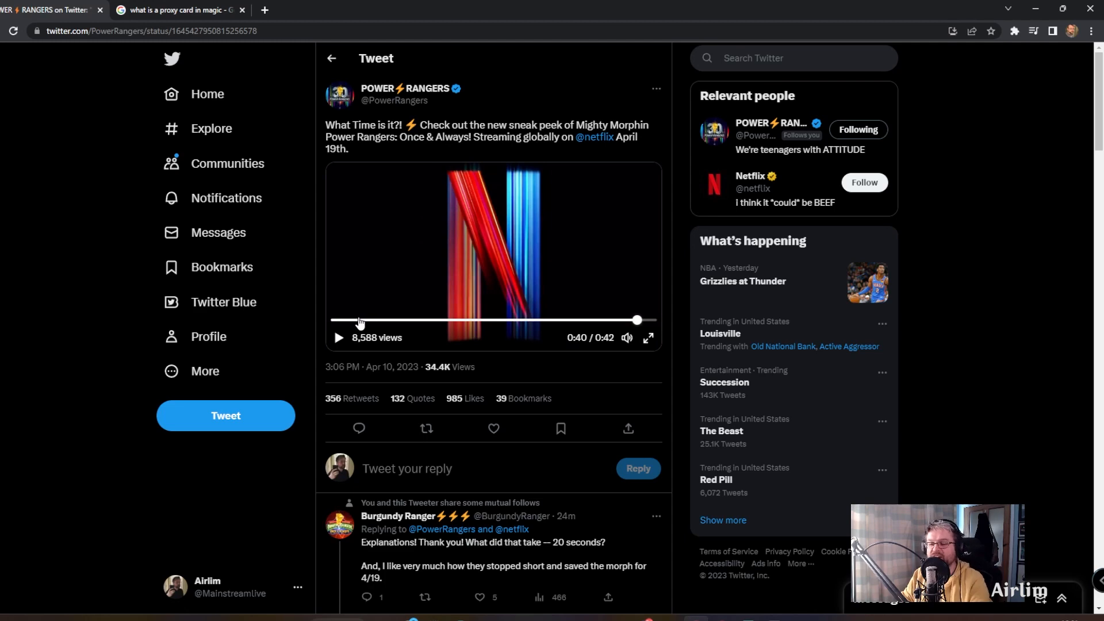
pyautogui.moveTo(391, 331)
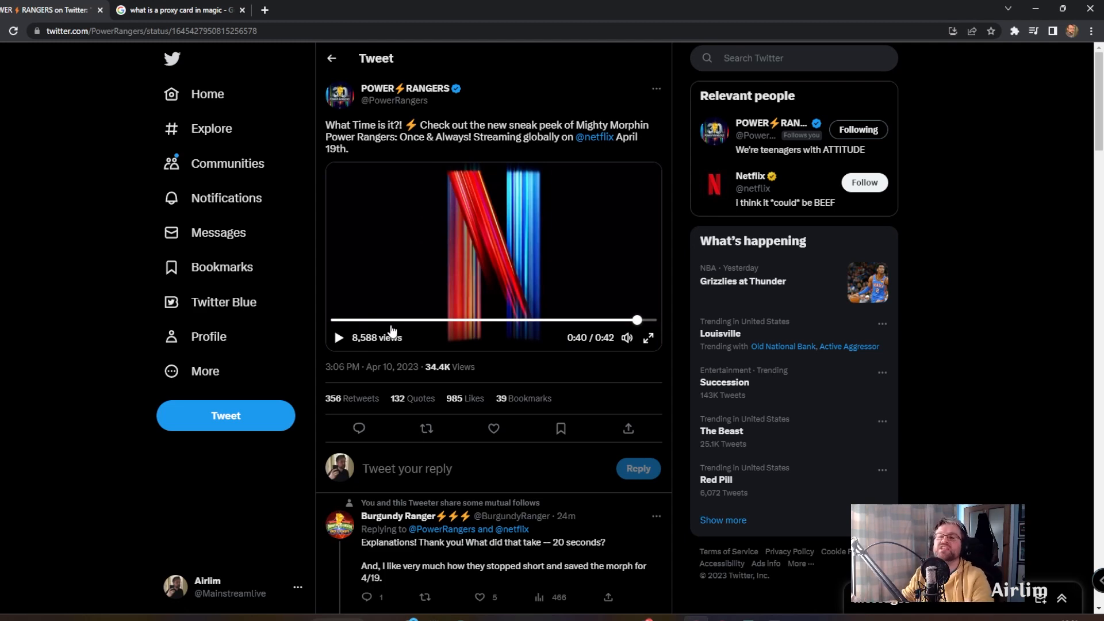
# Step: View the Google results for 'what is a proxy card in magic', then return to the tweet
pyautogui.click(179, 11)
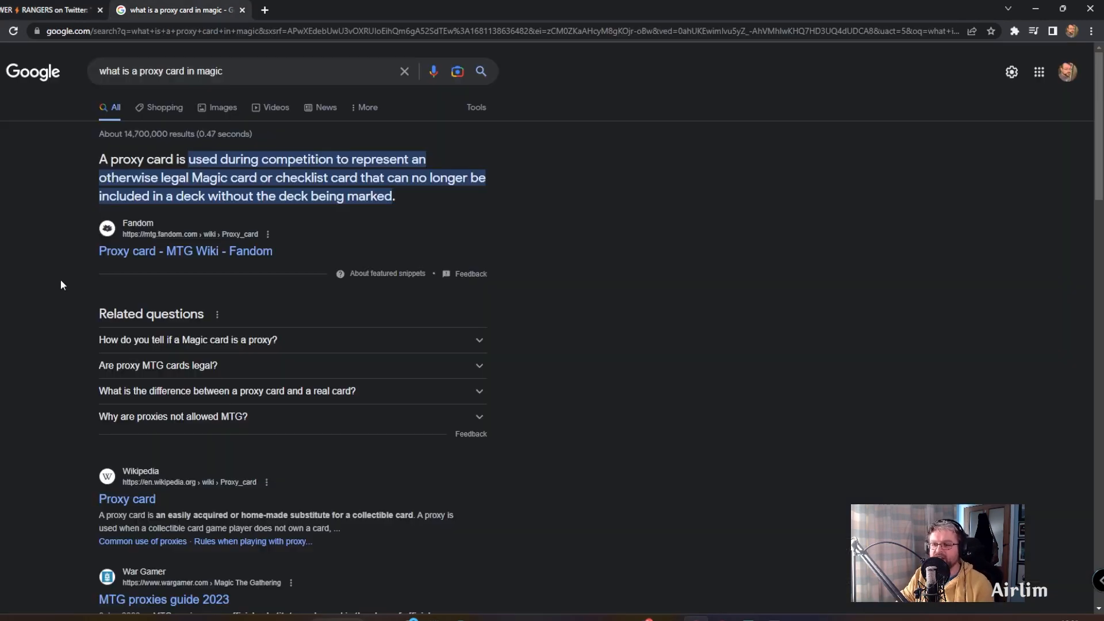
pyautogui.moveTo(96, 206)
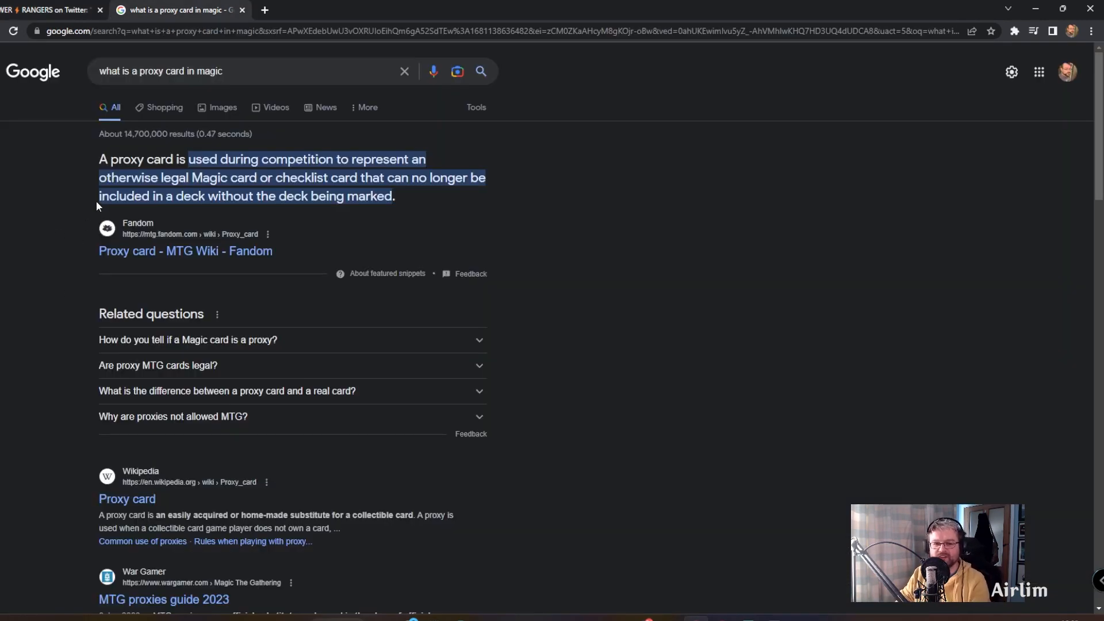
pyautogui.moveTo(32, 317)
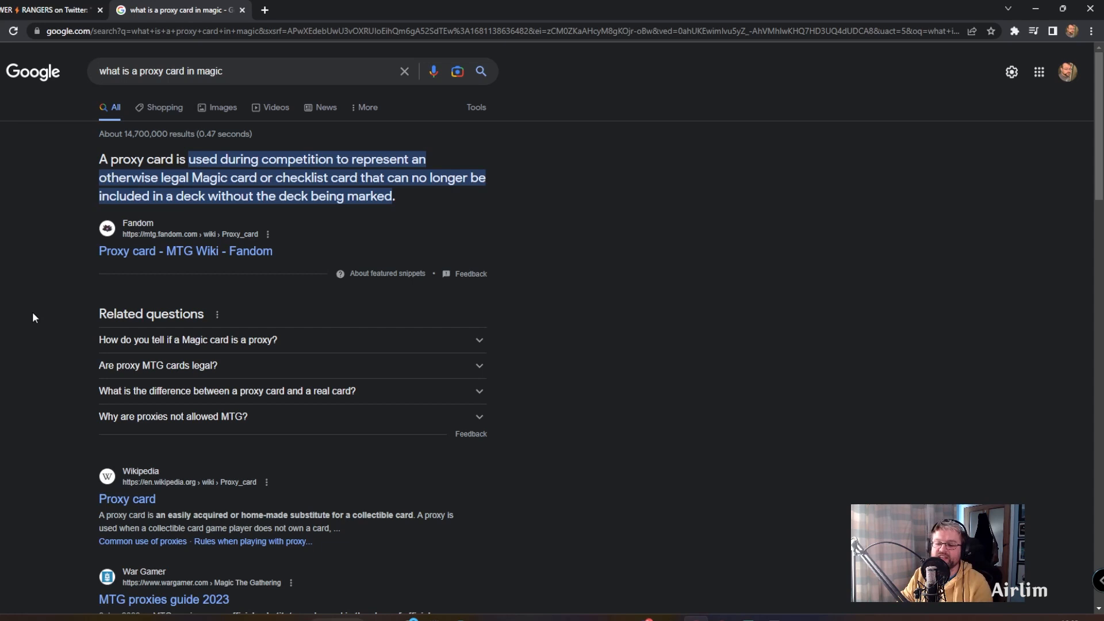
pyautogui.moveTo(33, 186)
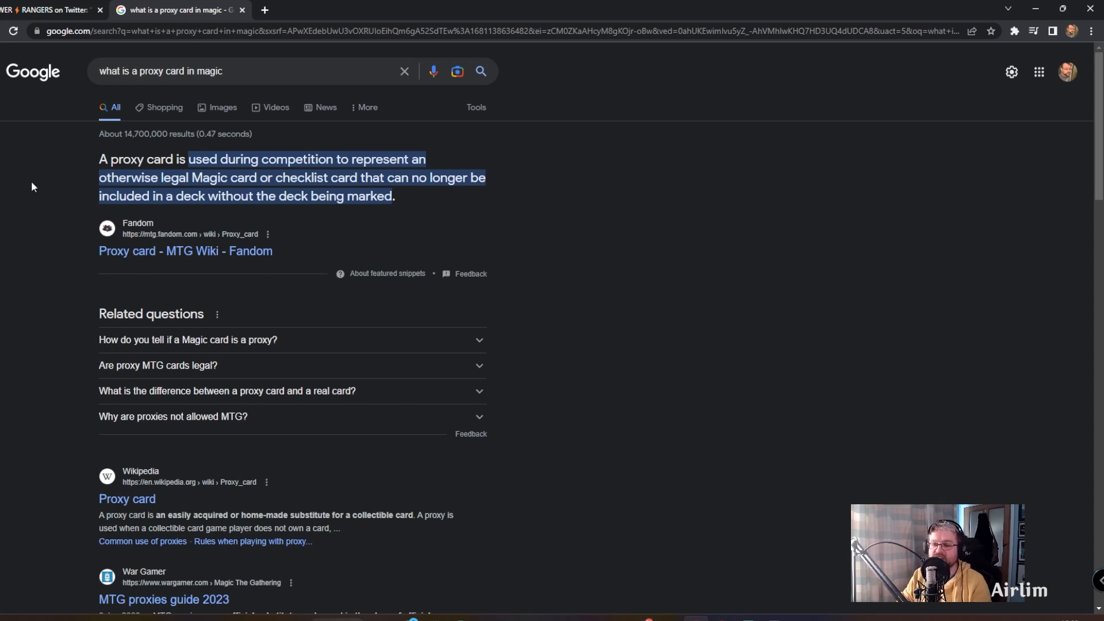
pyautogui.moveTo(28, 215)
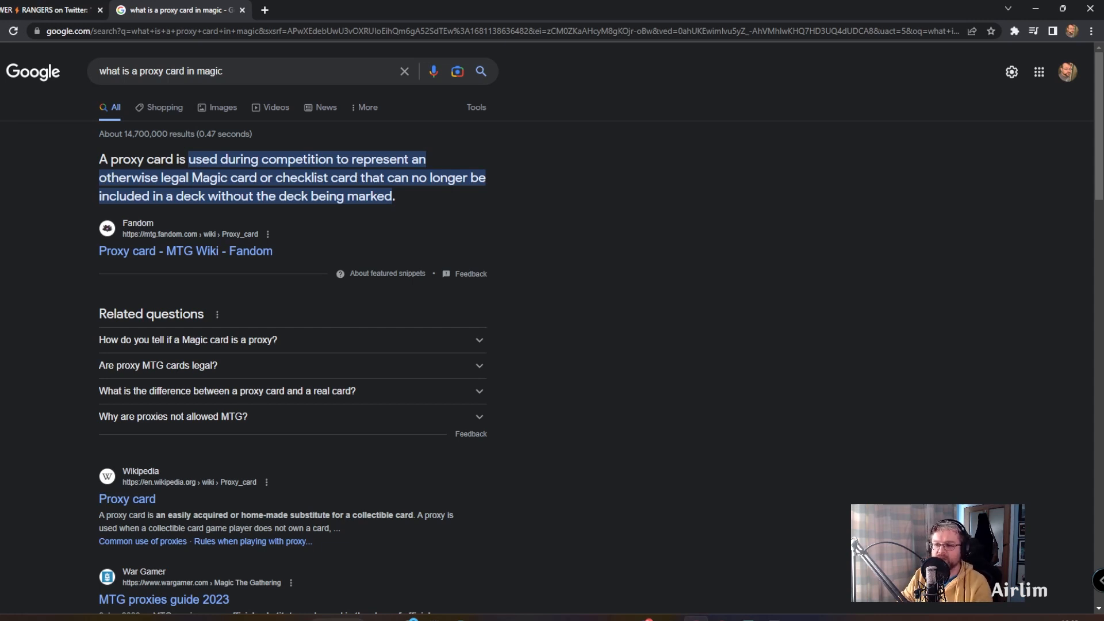
pyautogui.moveTo(2, 277)
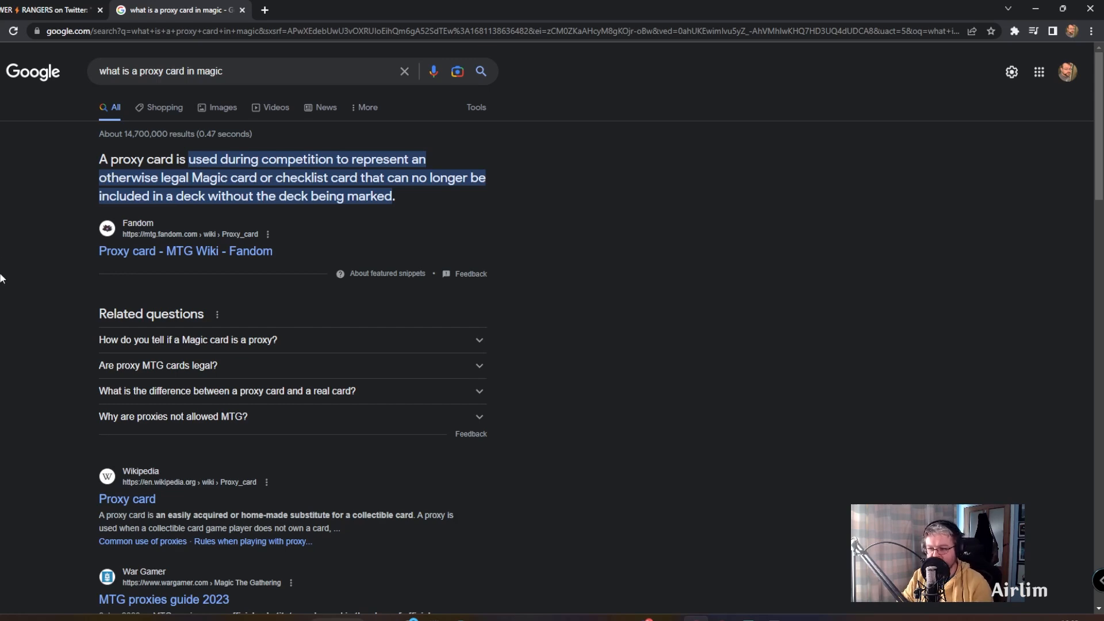
pyautogui.click(50, 10)
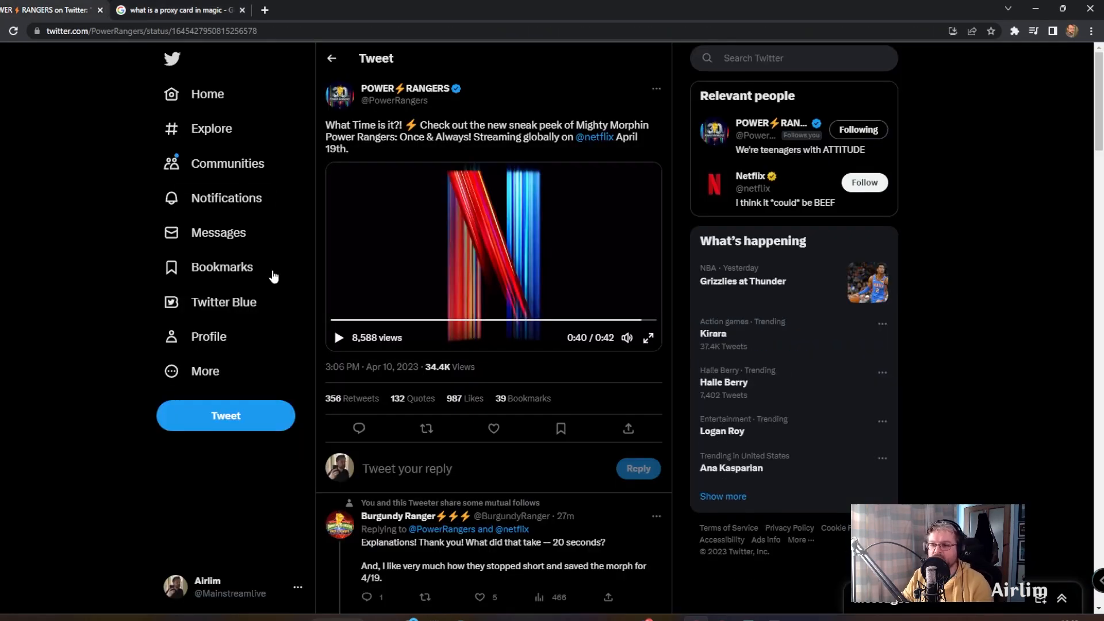
# Step: Rewind the sneak peek to the beginning and restart it from 0:00
pyautogui.click(352, 322)
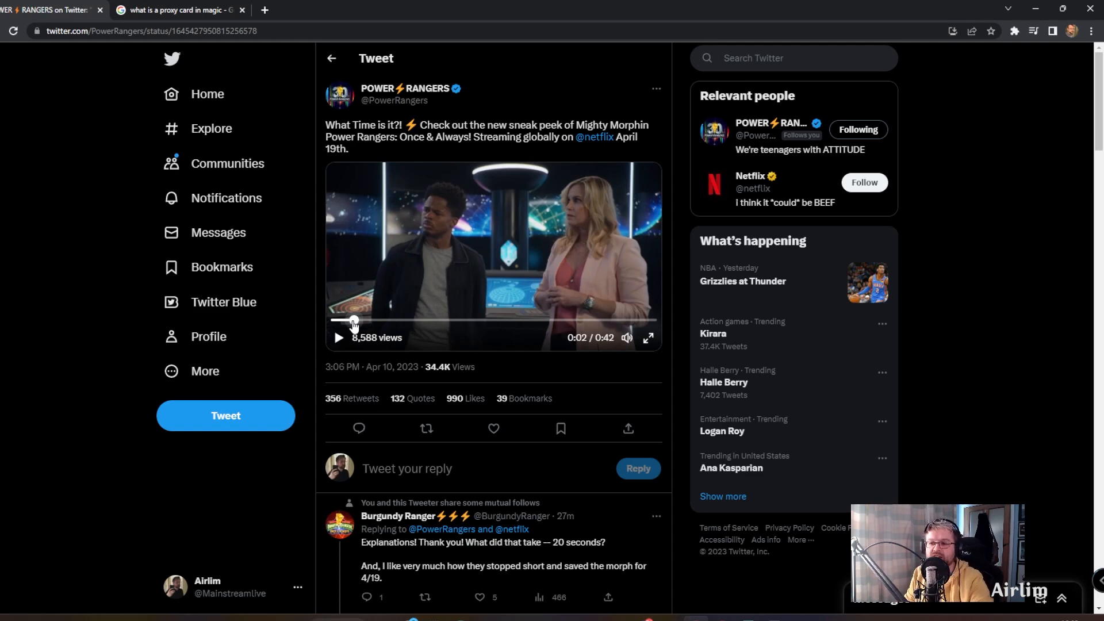
pyautogui.click(494, 428)
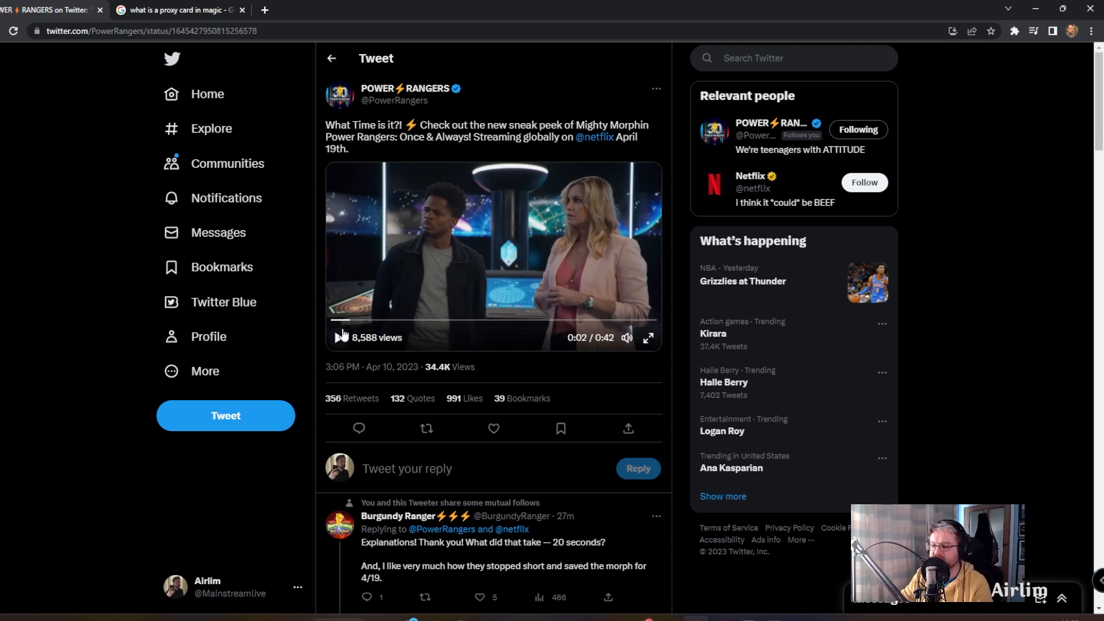
pyautogui.click(337, 338)
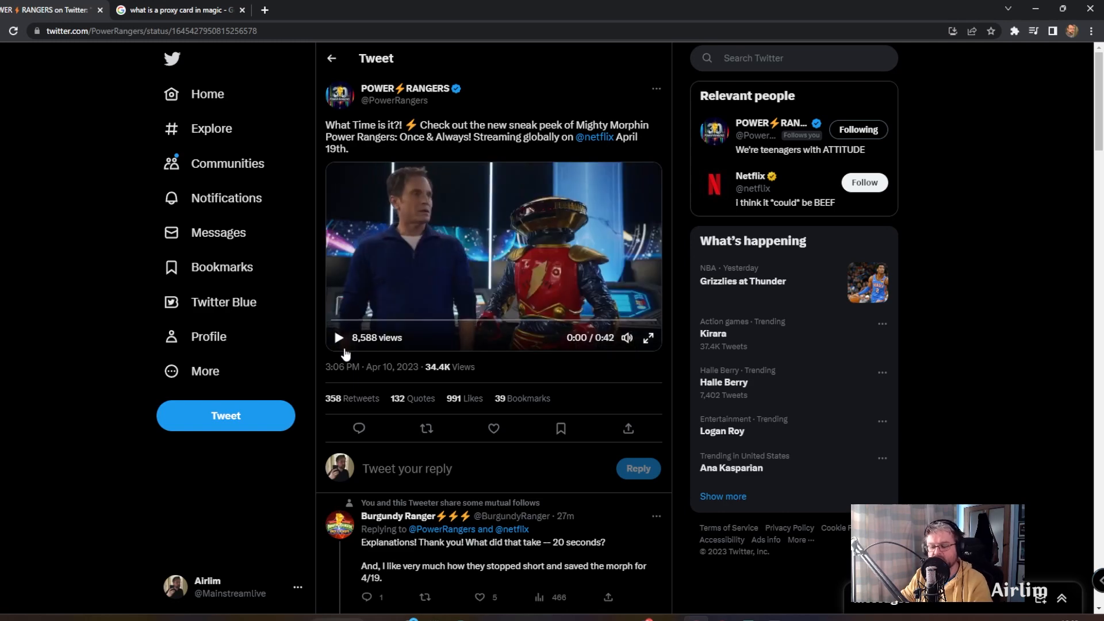
# Step: Play a few seconds and pause around 0:07 on the gloved hand holding coins
pyautogui.click(337, 337)
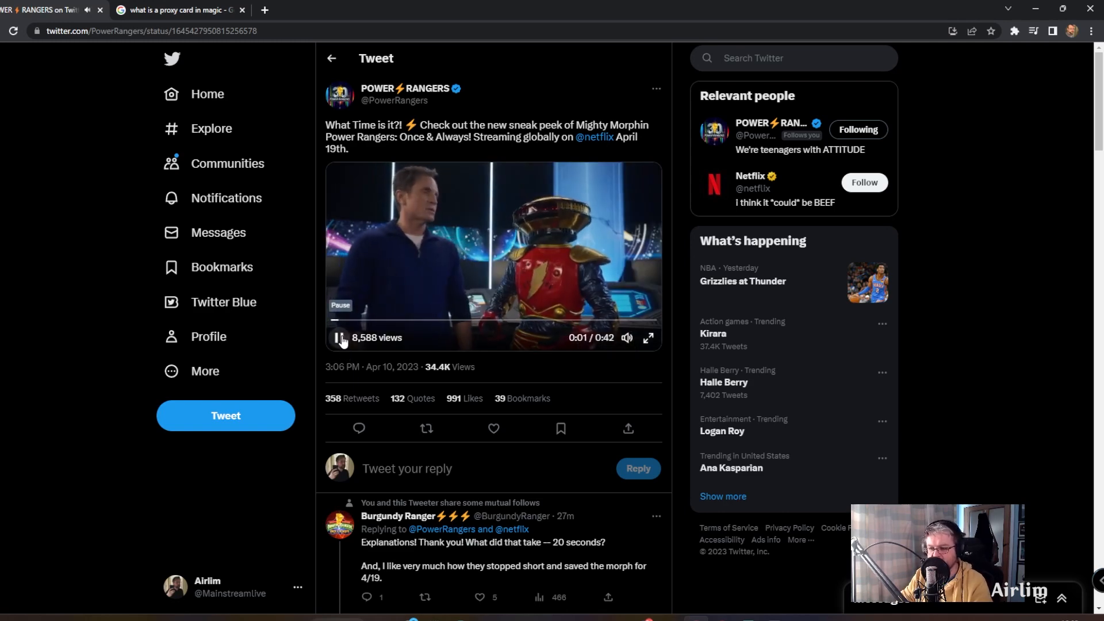
pyautogui.click(338, 337)
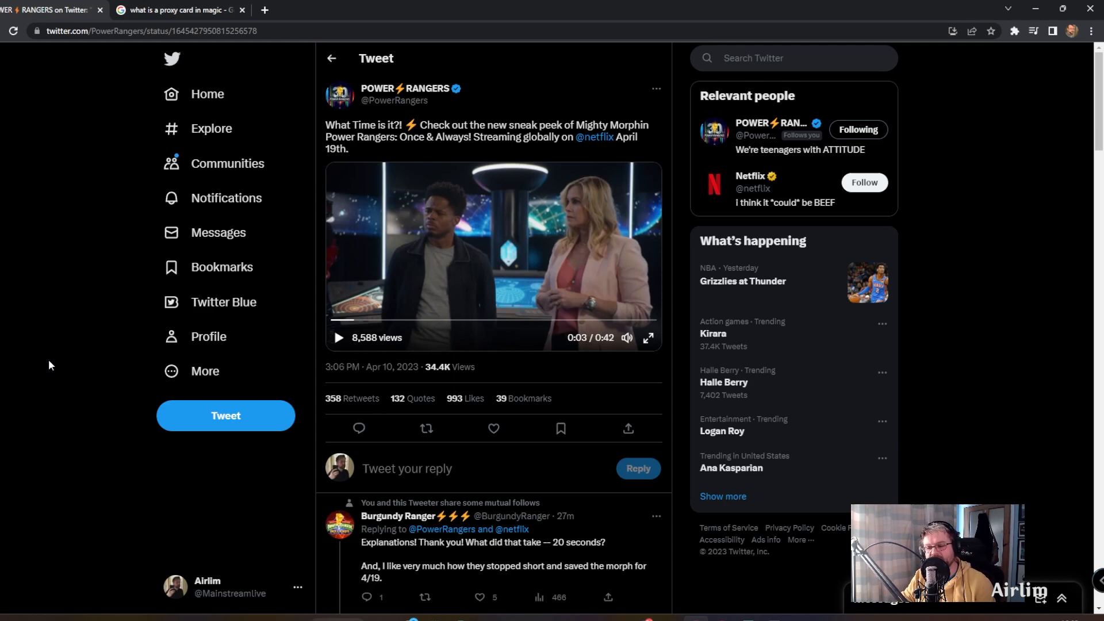
pyautogui.click(337, 338)
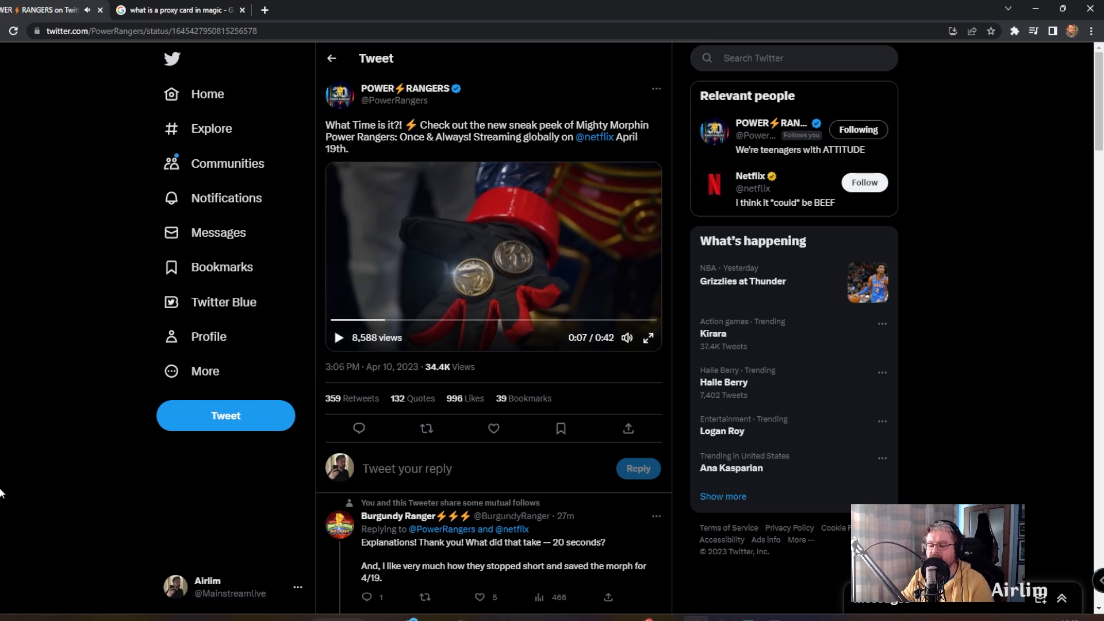
pyautogui.moveTo(10, 512)
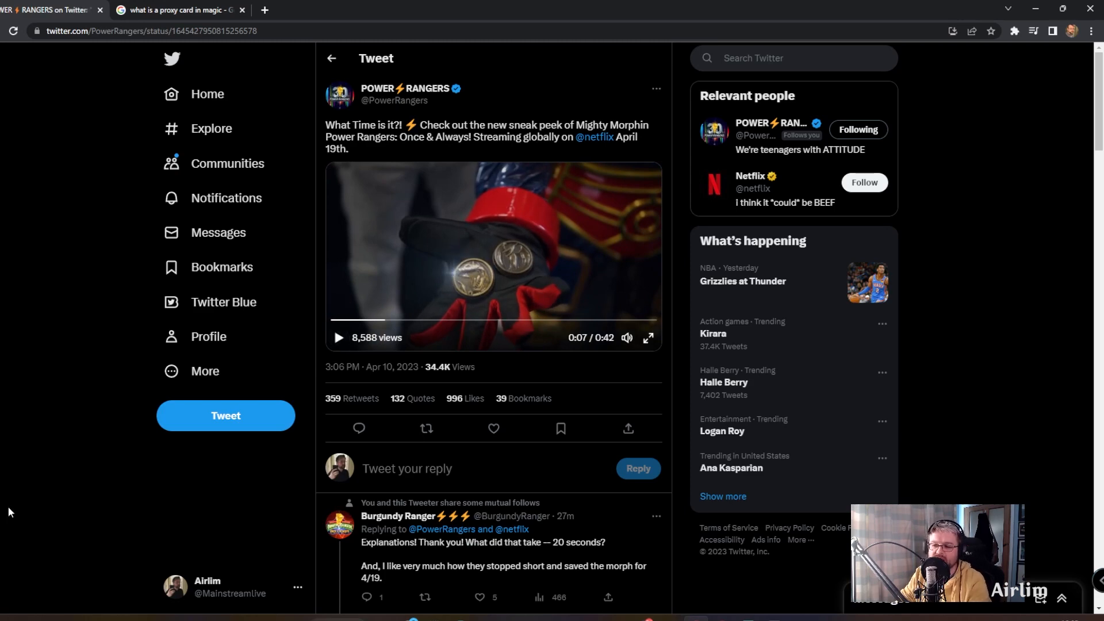
# Step: Play the clip onward and pause around 0:18 on the robot with two cast members
pyautogui.click(494, 428)
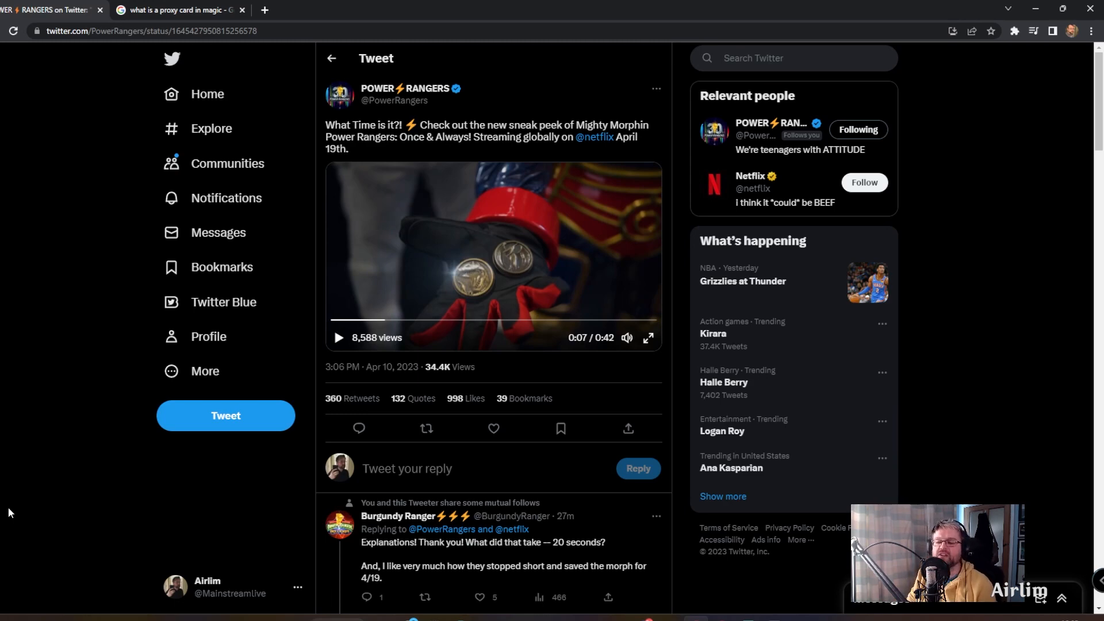
pyautogui.moveTo(247, 440)
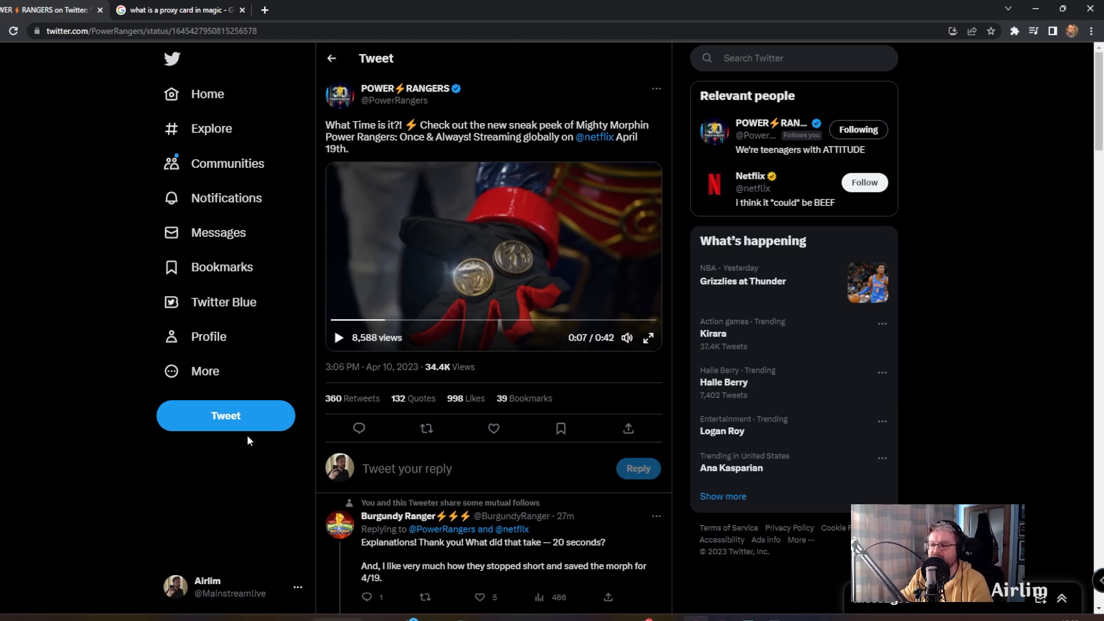
pyautogui.moveTo(39, 533)
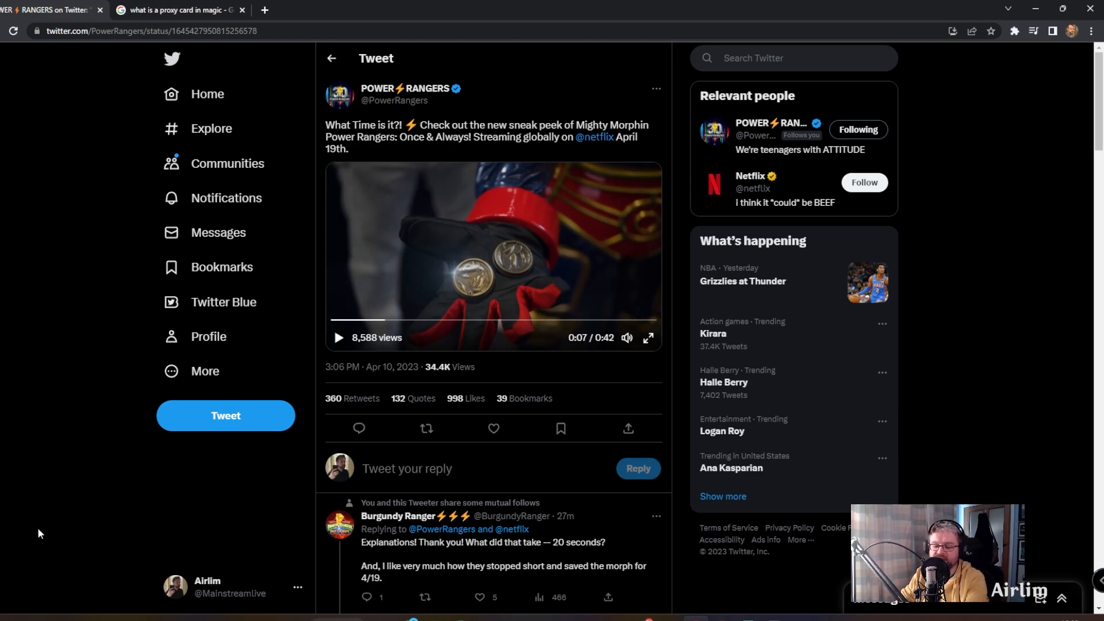
pyautogui.moveTo(337, 338)
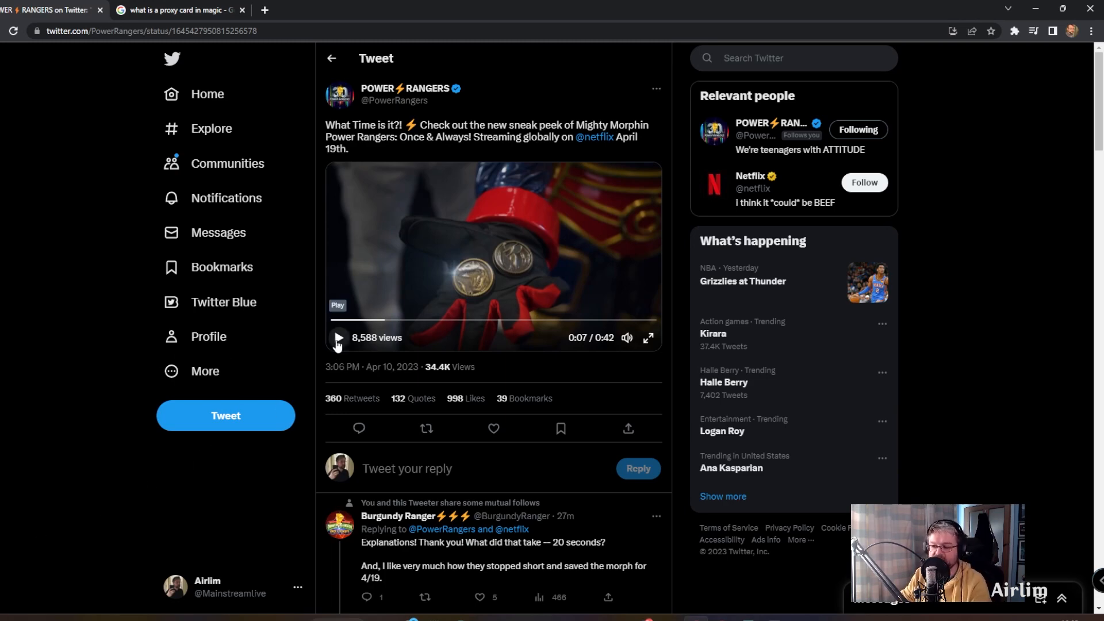
pyautogui.click(337, 337)
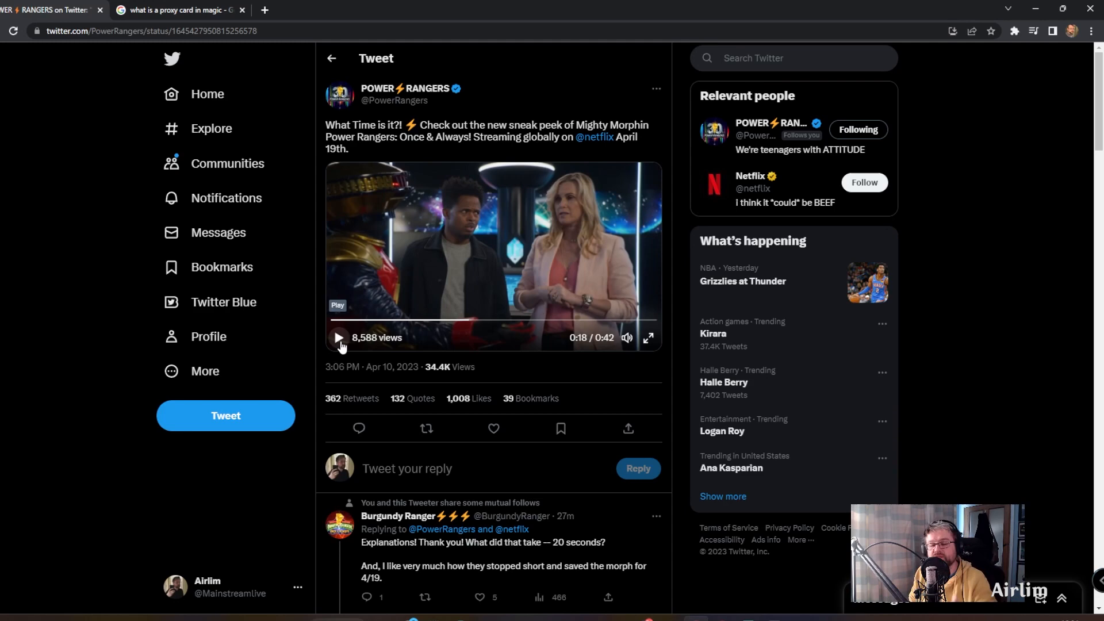
pyautogui.click(425, 428)
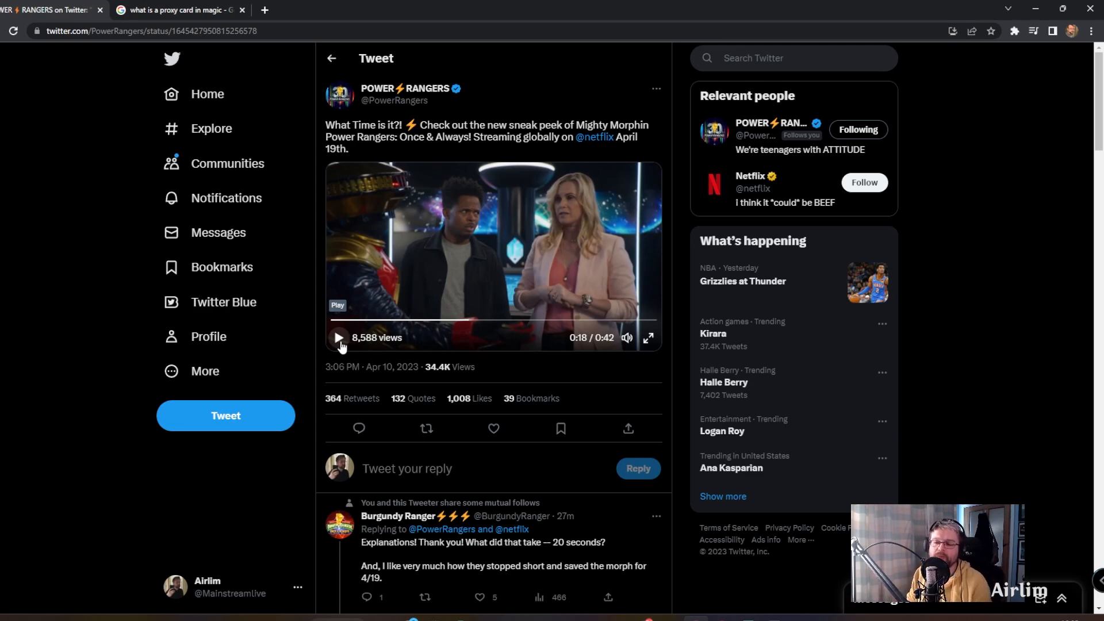
# Step: Resume the sneak peek so it plays on past 0:18 toward 0:26
pyautogui.click(493, 428)
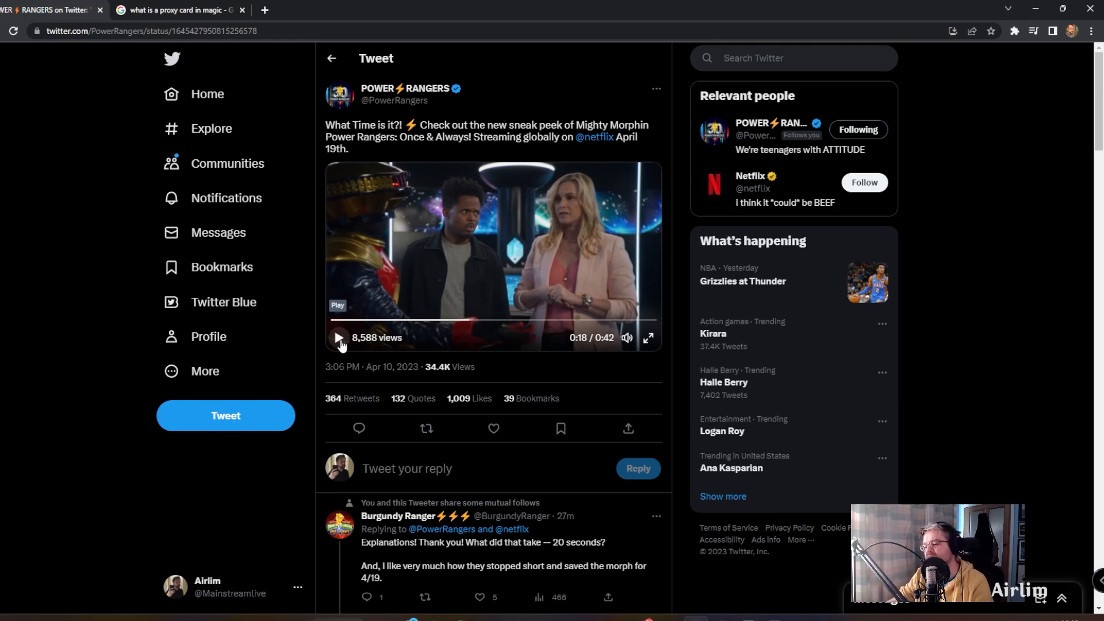
pyautogui.click(337, 337)
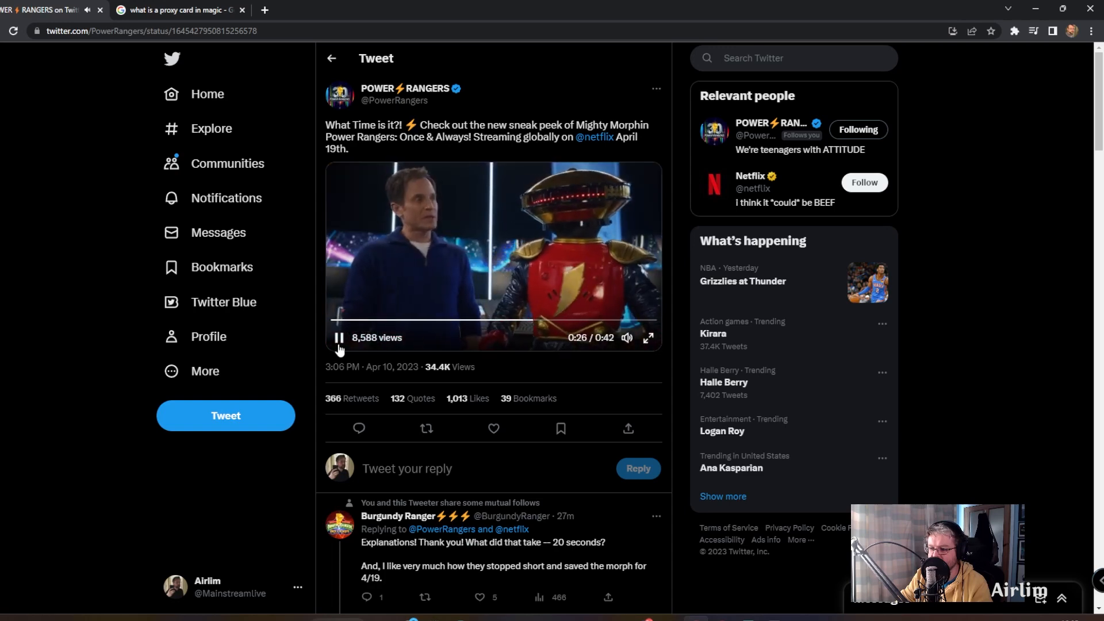
# Step: Pause the clip and take it back to about 0:11, leaving it paused on the robot scene
pyautogui.click(337, 338)
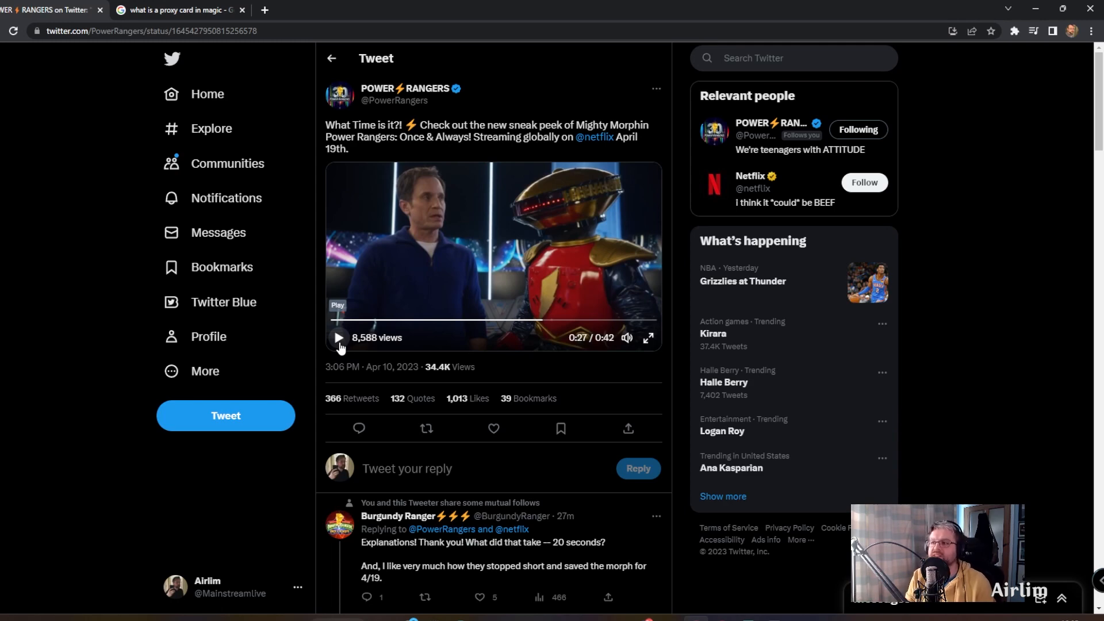
pyautogui.click(493, 428)
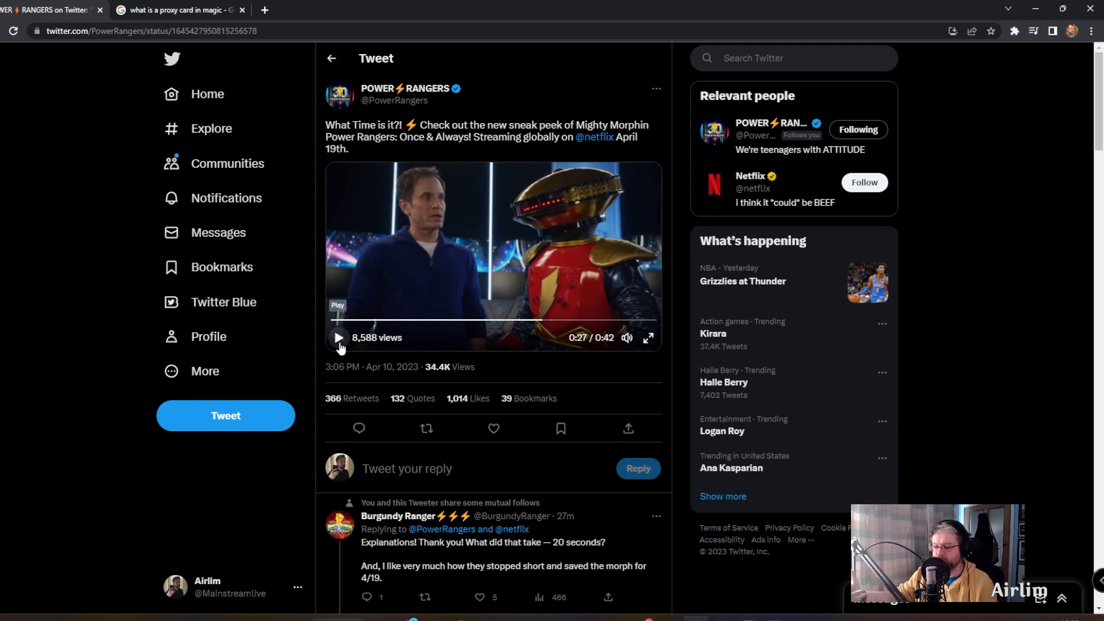
pyautogui.click(426, 428)
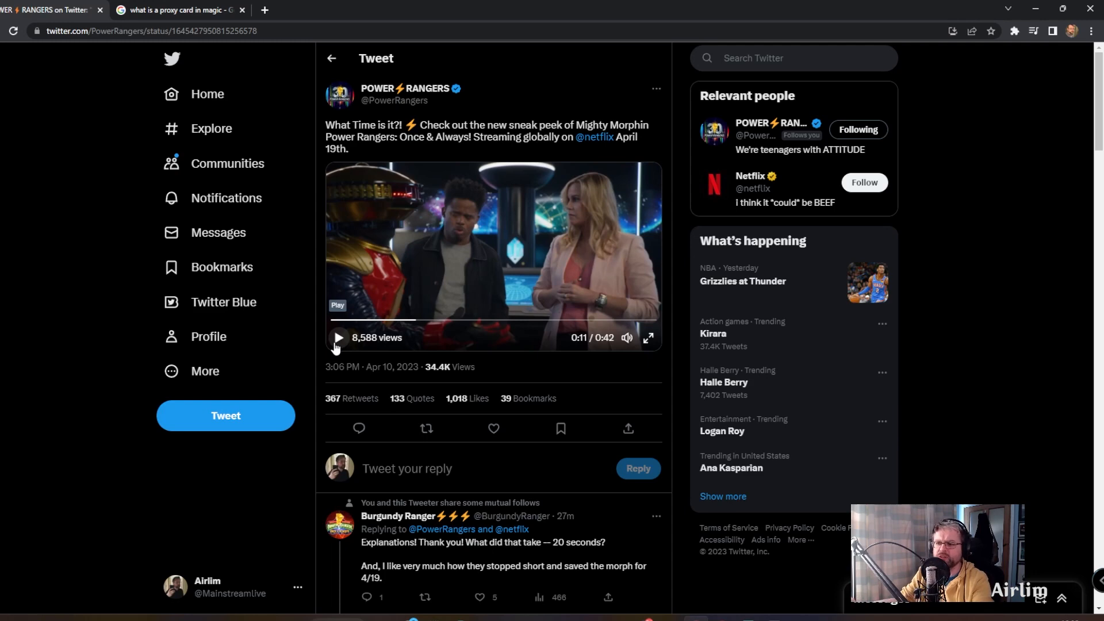
pyautogui.click(493, 428)
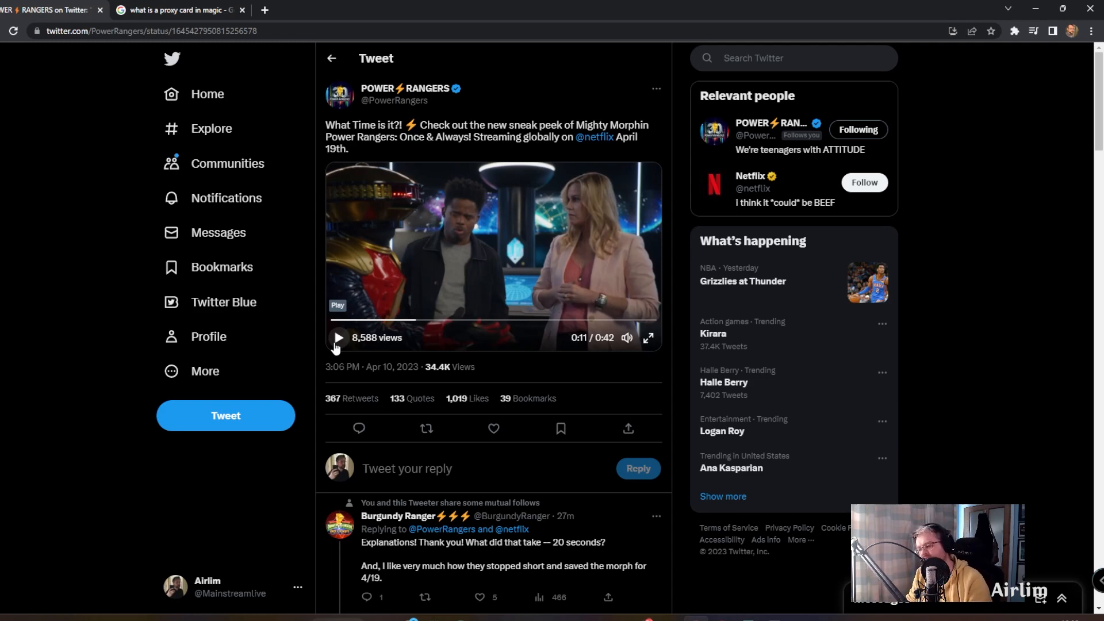